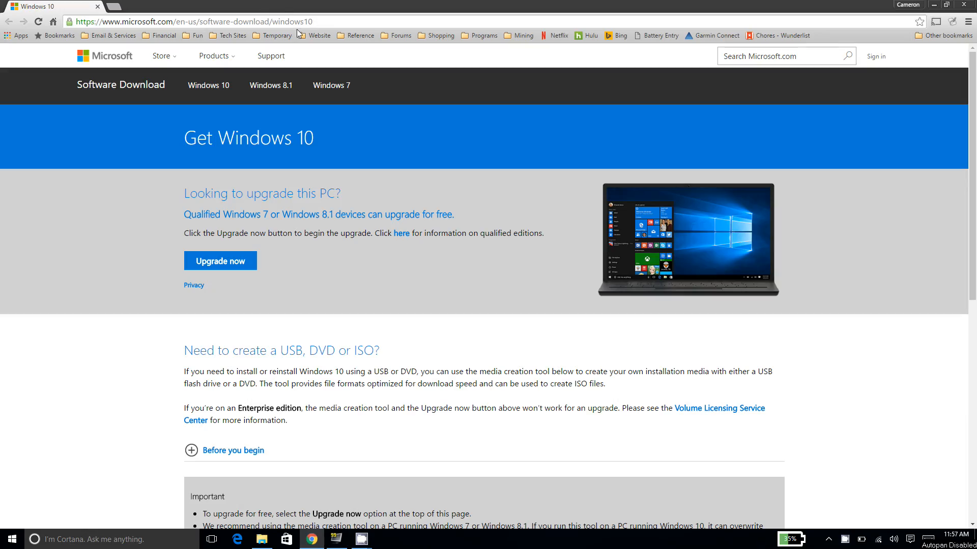
pyautogui.moveTo(222, 34)
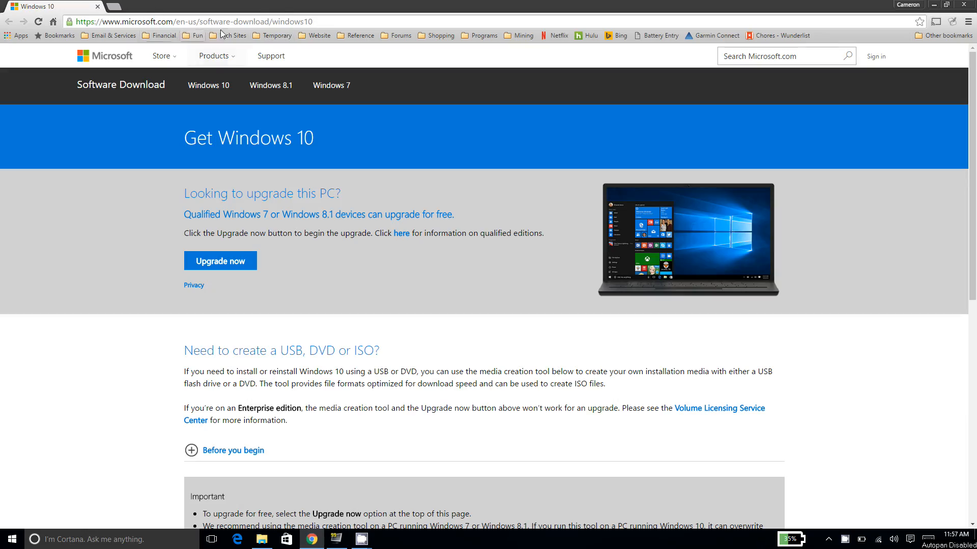
pyautogui.moveTo(503, 140)
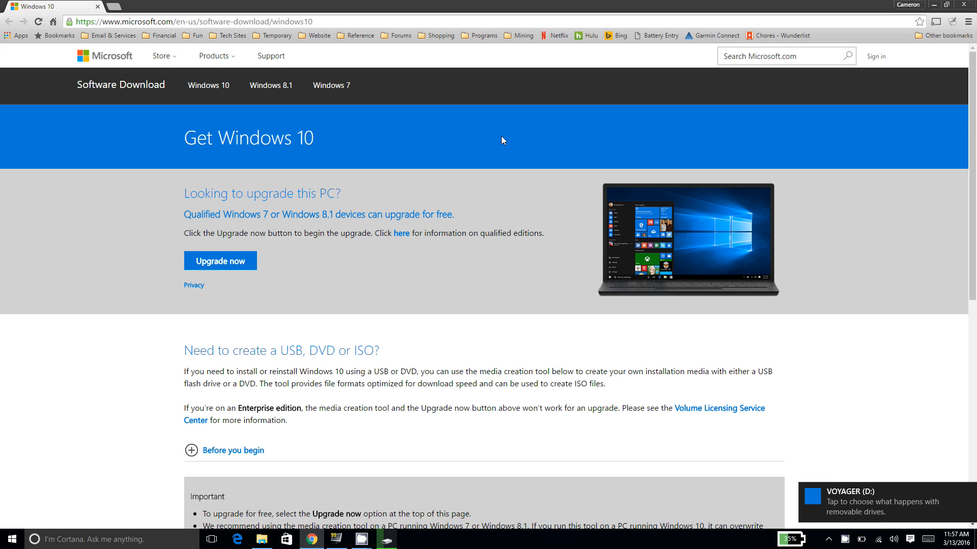
pyautogui.moveTo(776, 154)
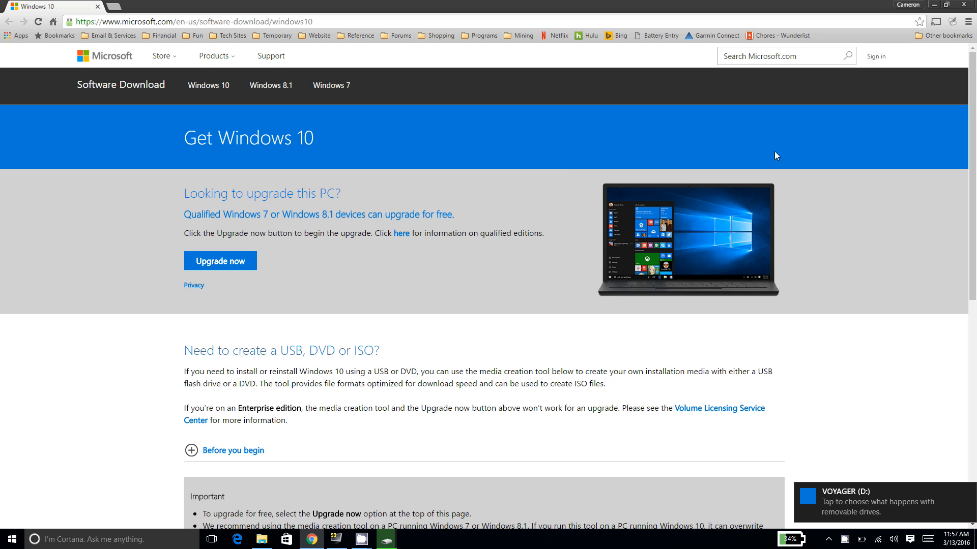
# - Download the Windows 10 media creation tool via 'Download tool now' on Microsoft's page
pyautogui.scroll(-3)
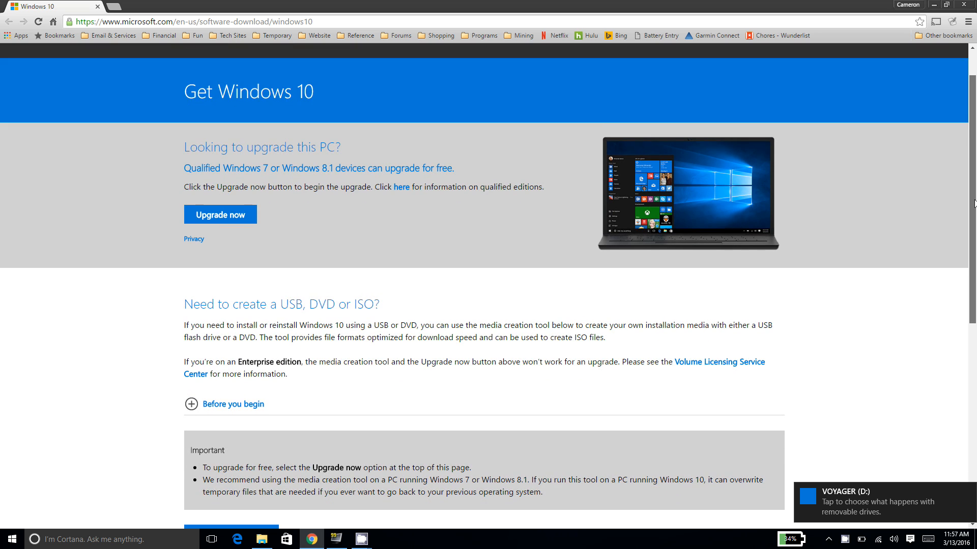
pyautogui.scroll(-3)
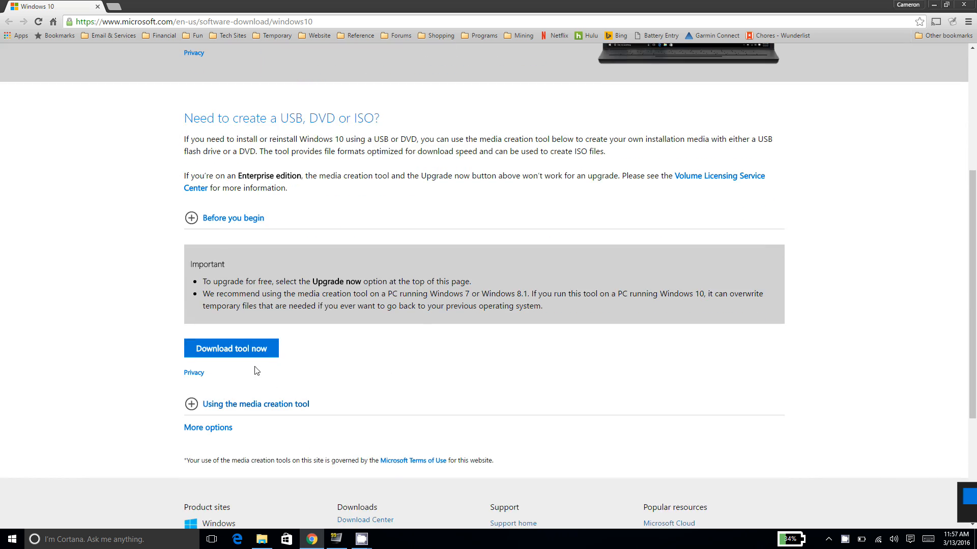
pyautogui.click(231, 348)
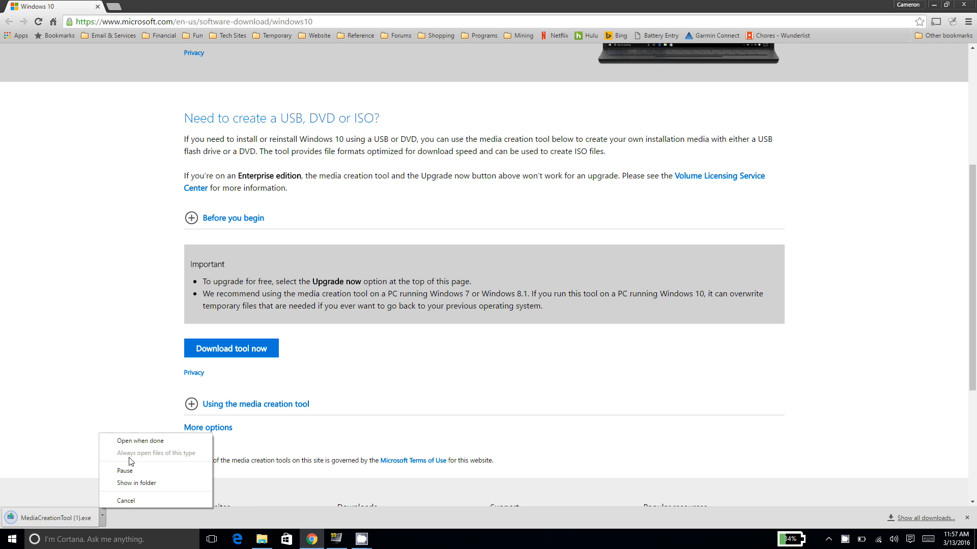
pyautogui.moveTo(108, 432)
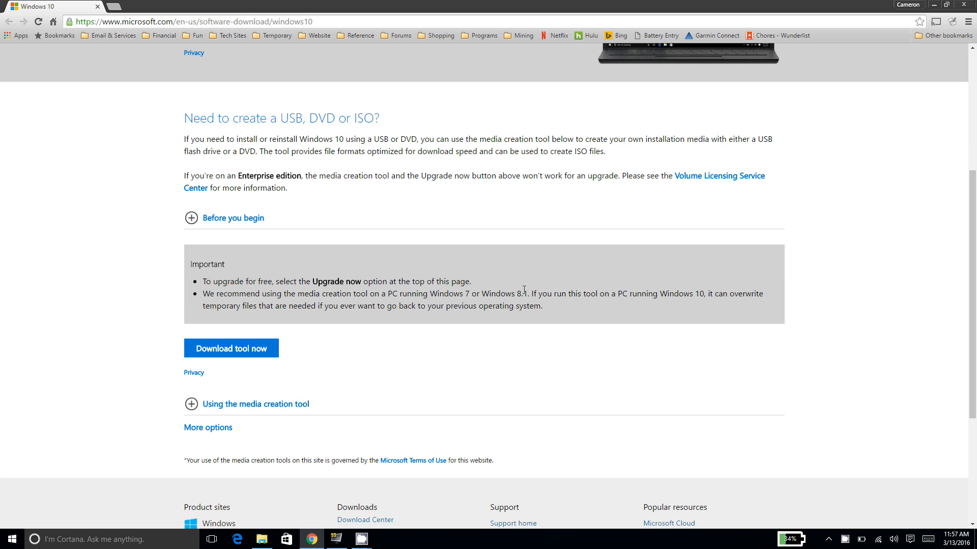
# - Launch MediaCreationTool.exe and accept the license terms
pyautogui.click(231, 348)
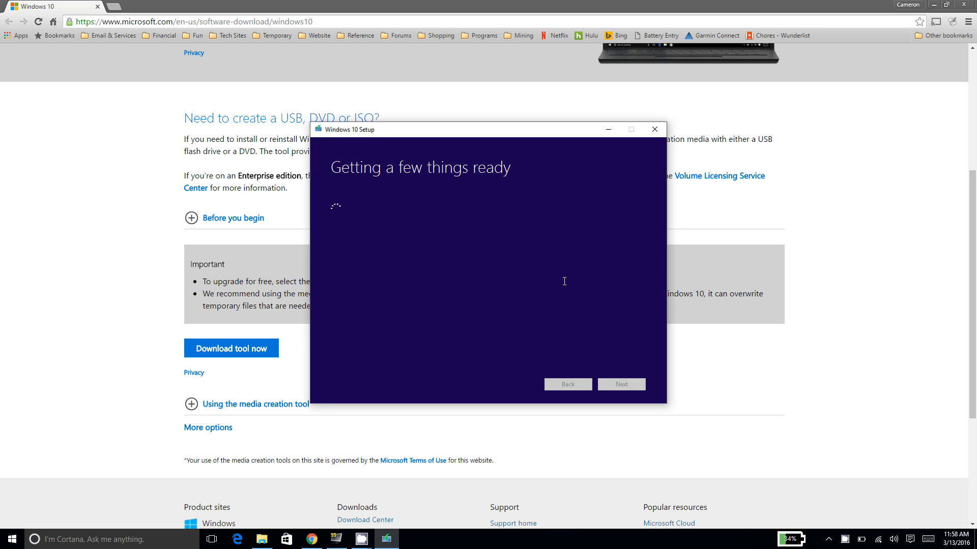
pyautogui.moveTo(525, 268)
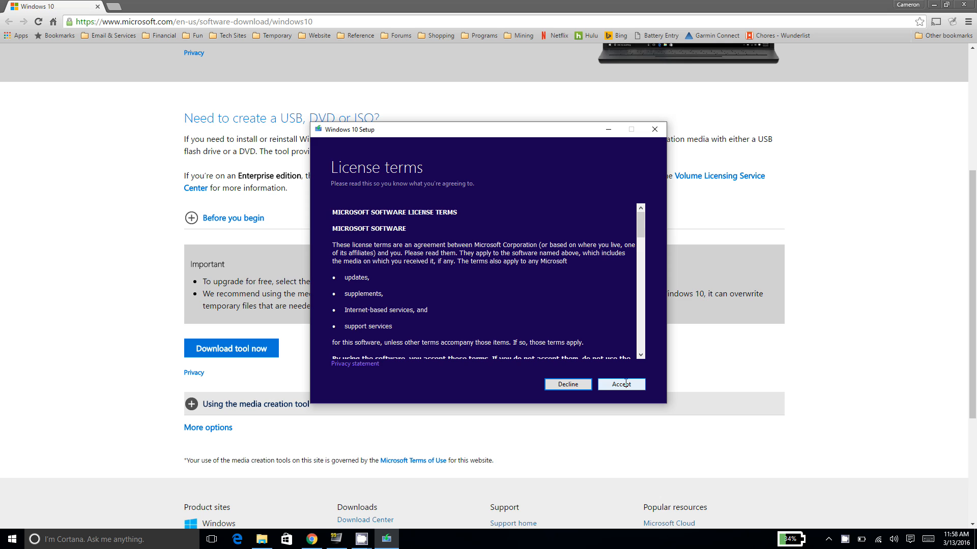
pyautogui.click(622, 385)
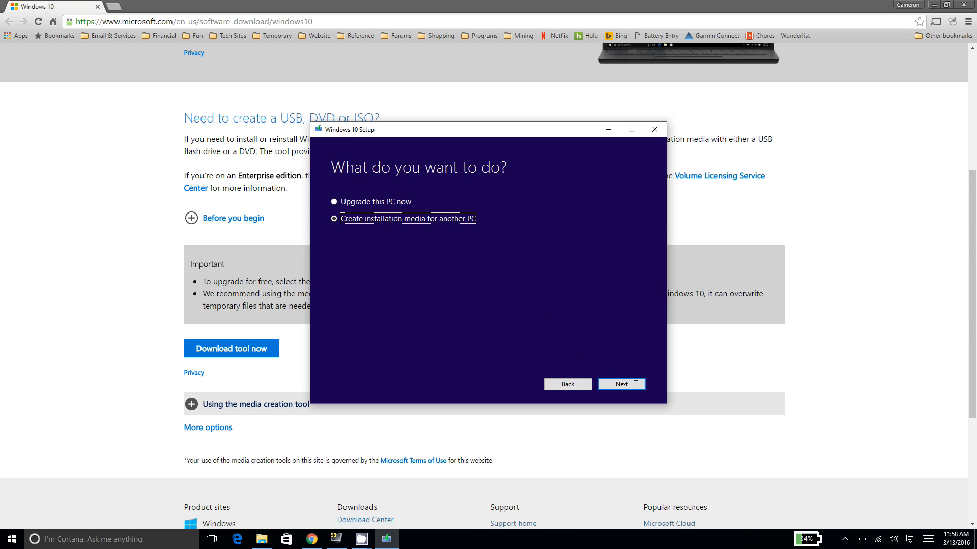
# - Confirm English (United States), Windows 10, 64-bit (x64) with recommended options and continue to media type
pyautogui.click(621, 385)
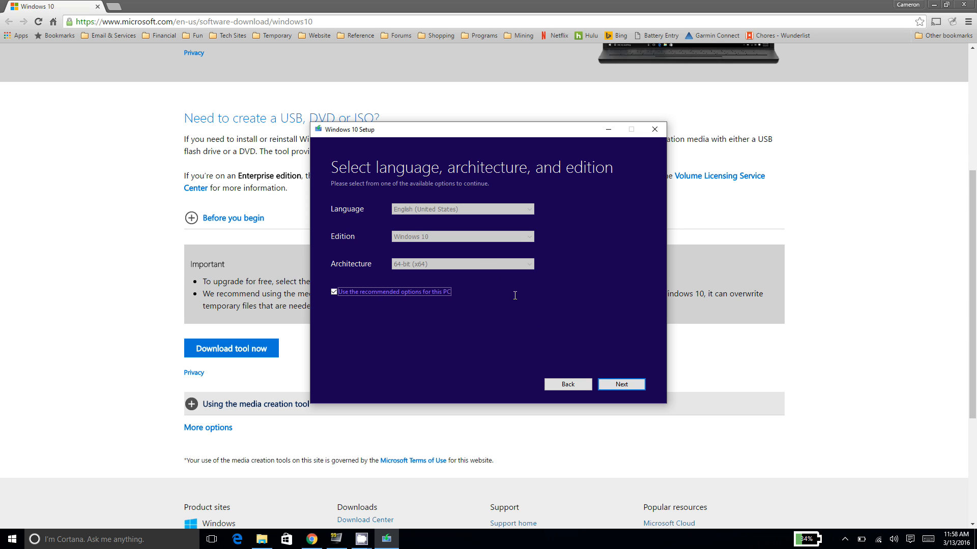
pyautogui.moveTo(380, 283)
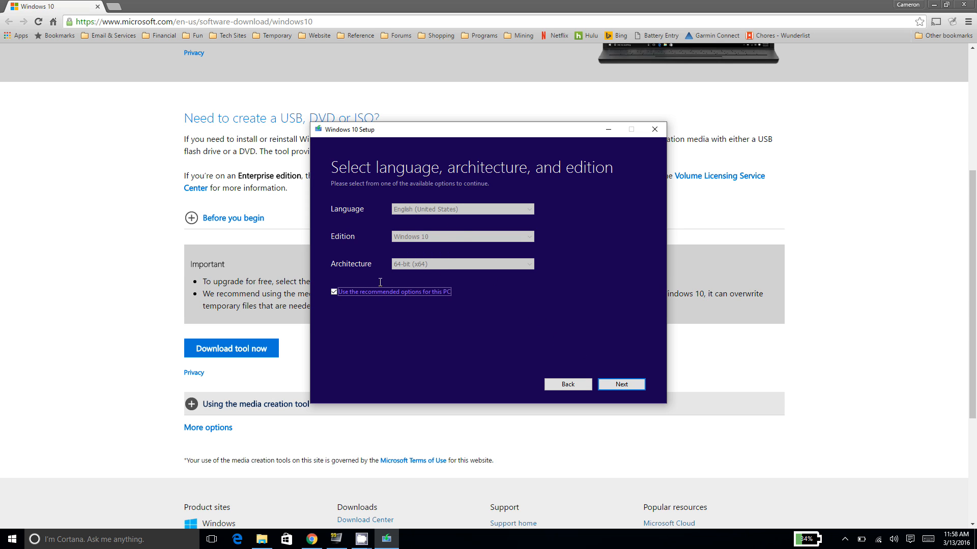
pyautogui.moveTo(339, 308)
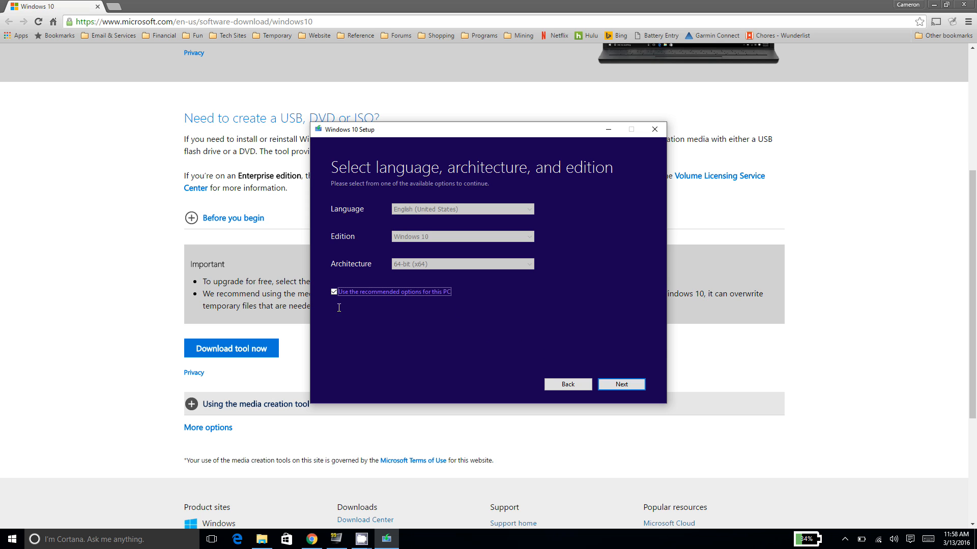
pyautogui.click(333, 291)
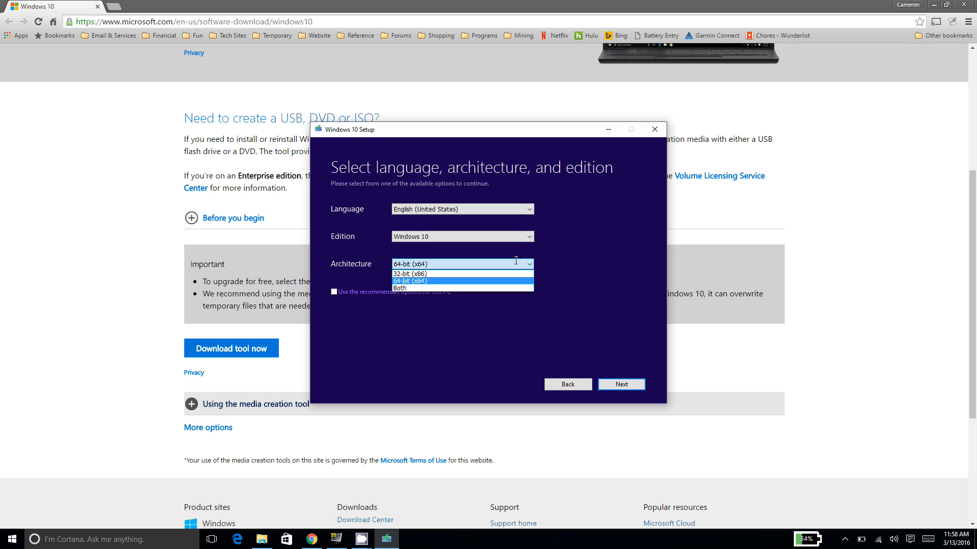
pyautogui.moveTo(433, 298)
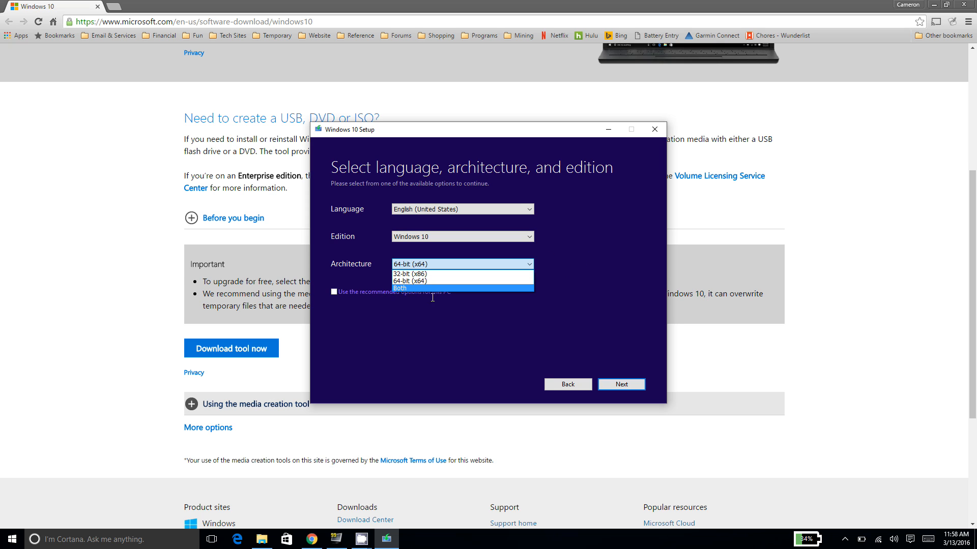
pyautogui.moveTo(489, 281)
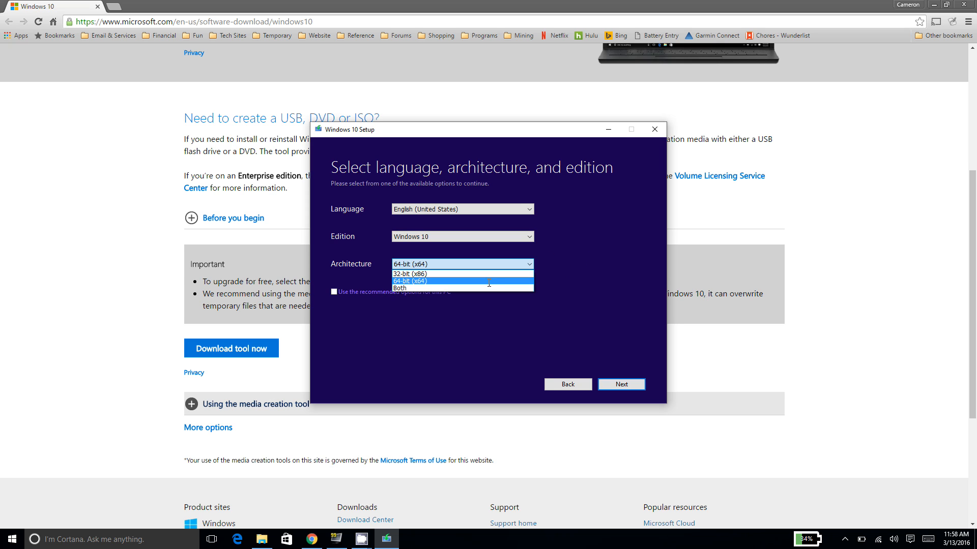
pyautogui.click(456, 281)
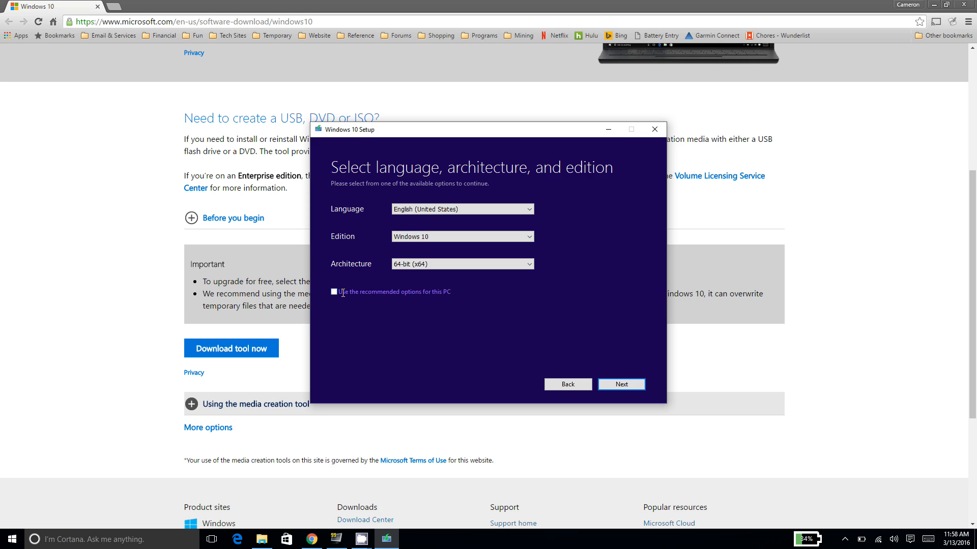
pyautogui.click(334, 292)
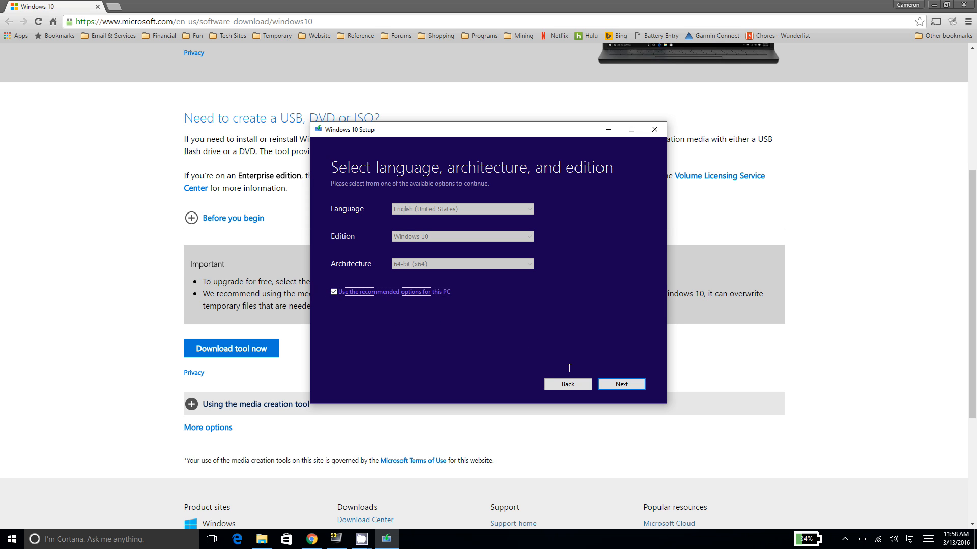
pyautogui.click(621, 385)
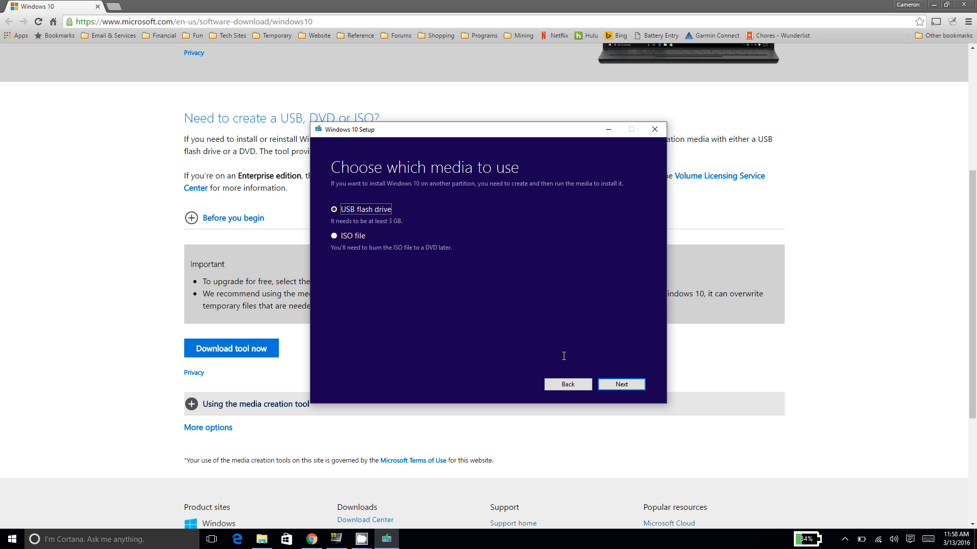
pyautogui.moveTo(545, 353)
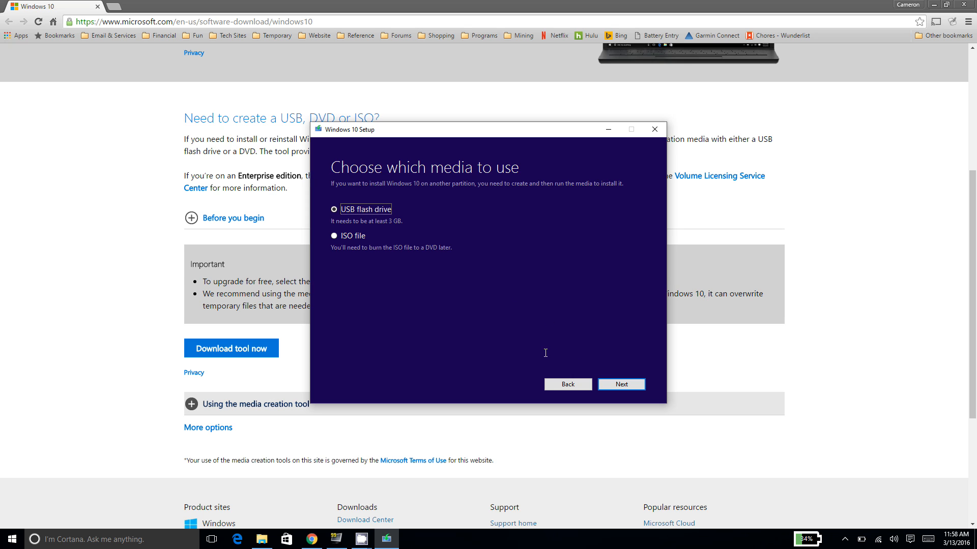
pyautogui.moveTo(624, 386)
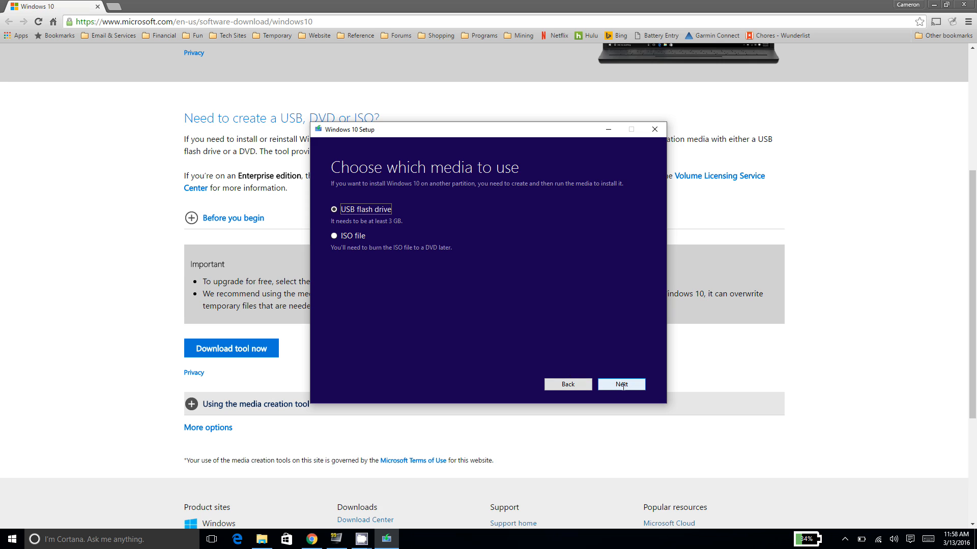
# - Choose the D: (VOYAGER) removable drive as target and begin downloading Windows 10
pyautogui.click(621, 385)
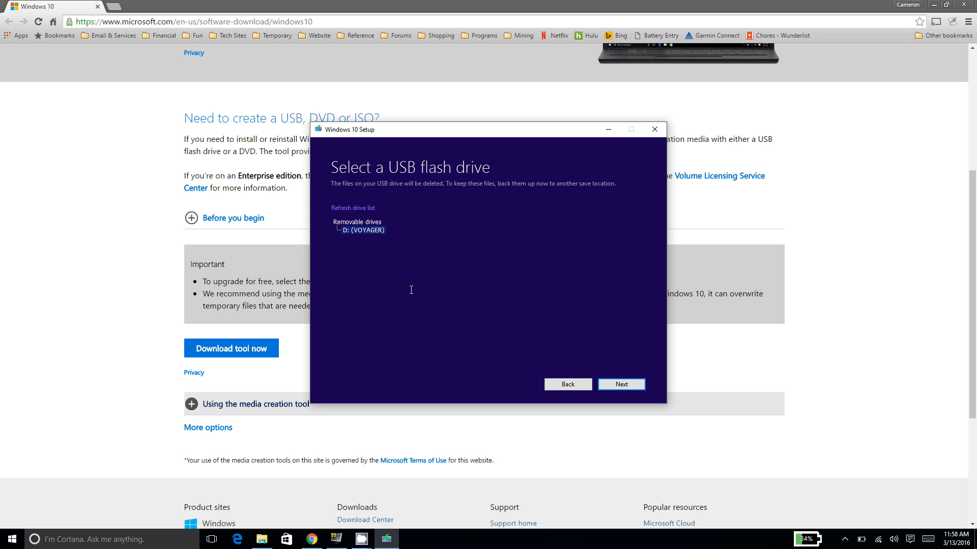
pyautogui.moveTo(629, 390)
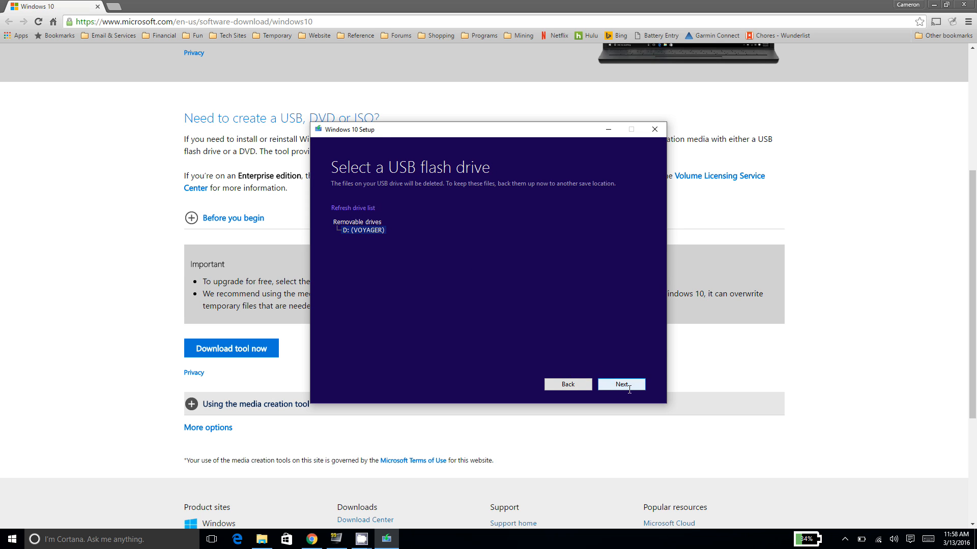
pyautogui.click(621, 385)
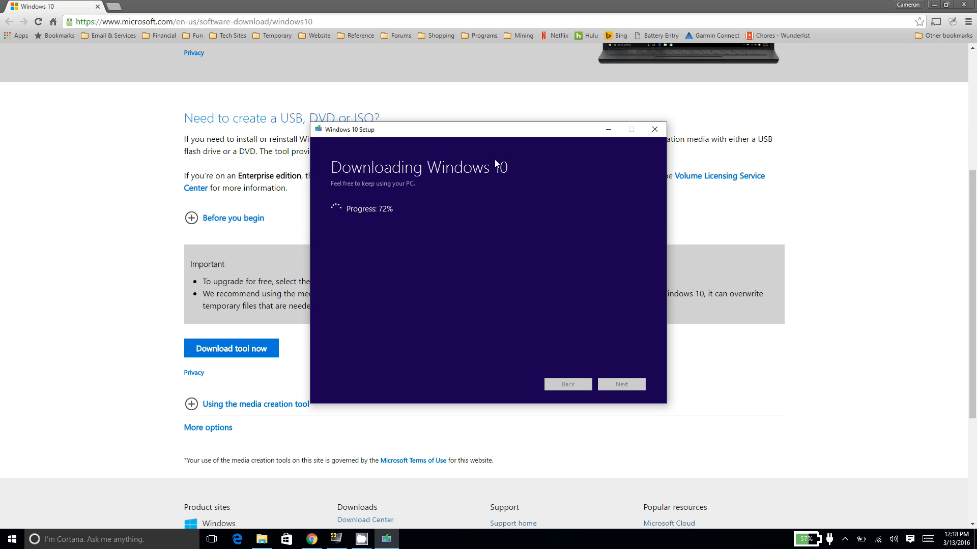
pyautogui.moveTo(514, 219)
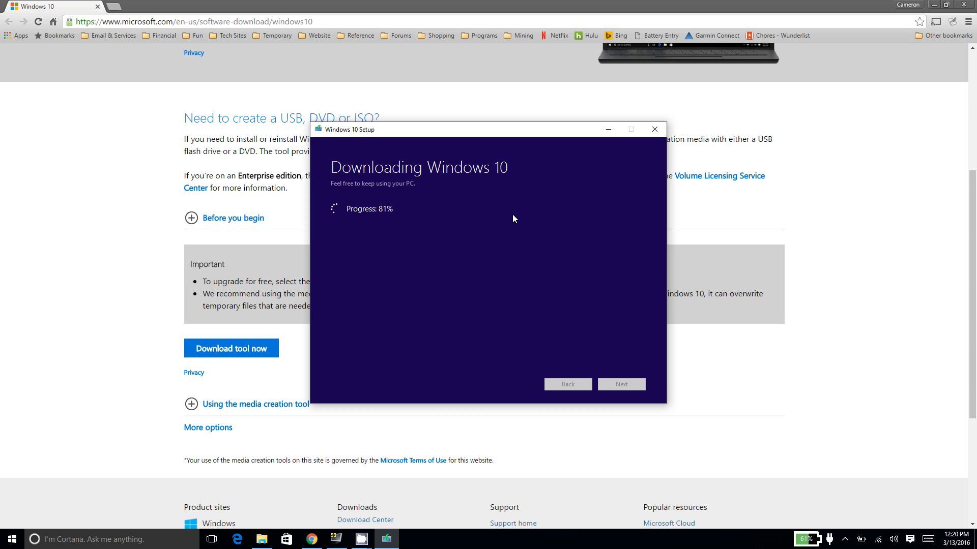
pyautogui.moveTo(508, 269)
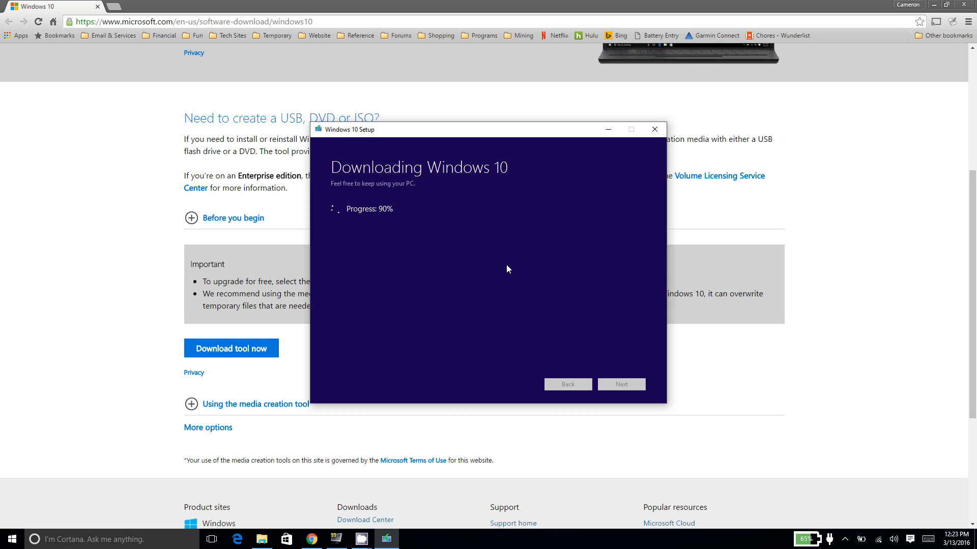
pyautogui.moveTo(468, 262)
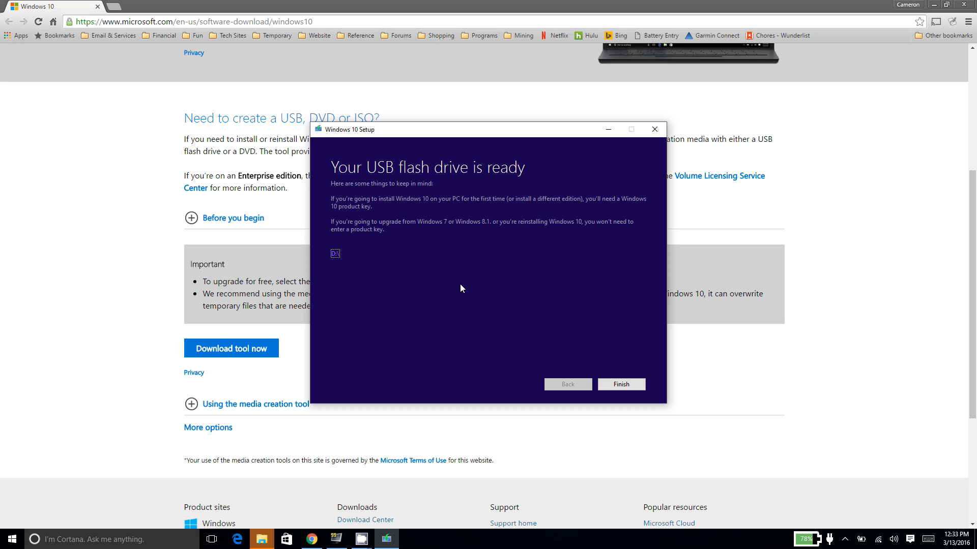
pyautogui.moveTo(499, 375)
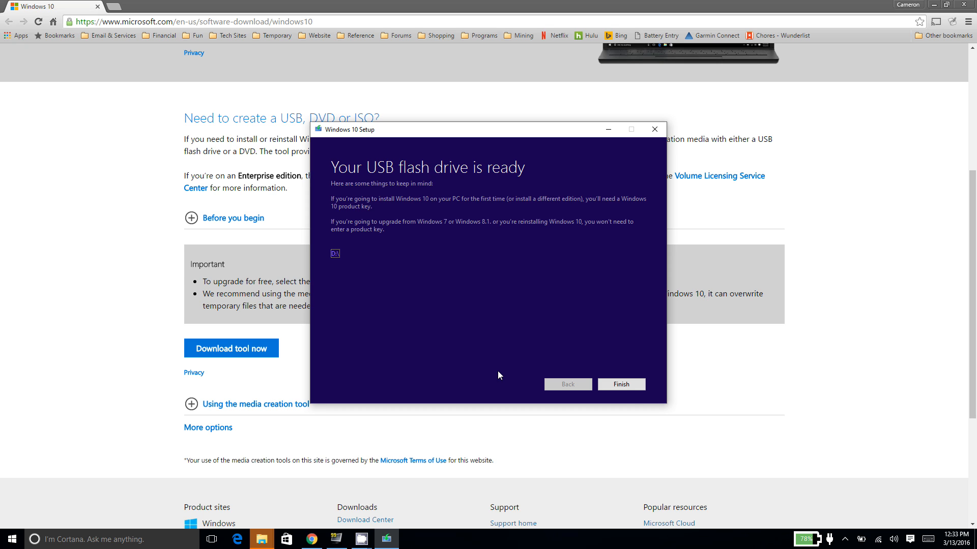